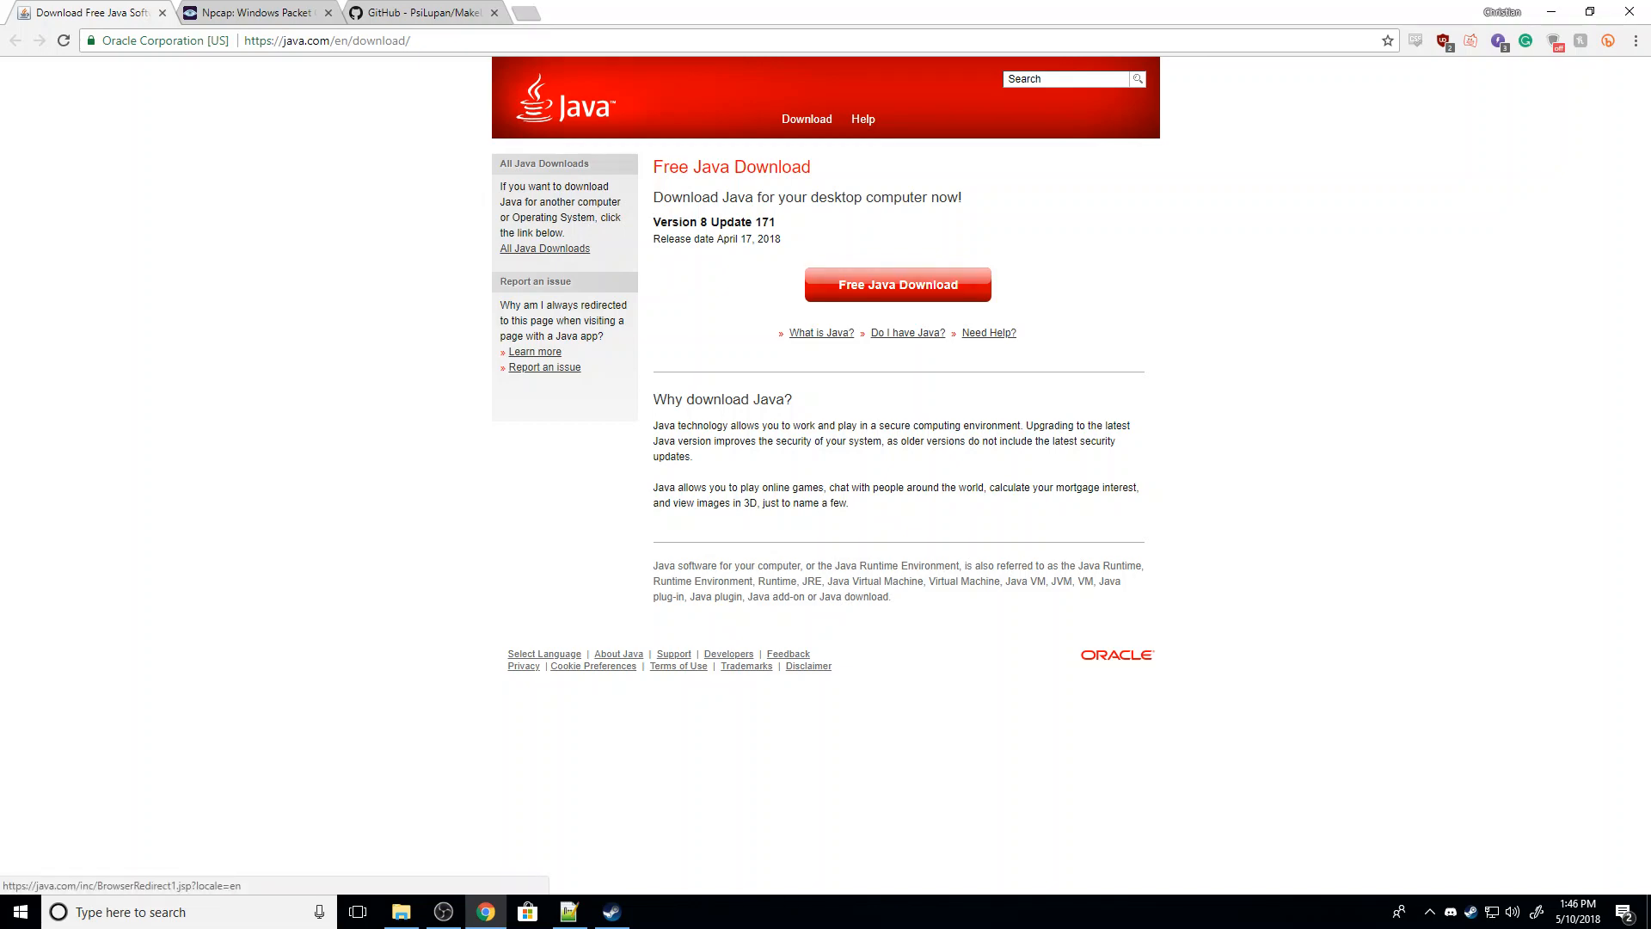
# Start the free Java download for Version 8 Update 171 from java.com.
pyautogui.click(252, 12)
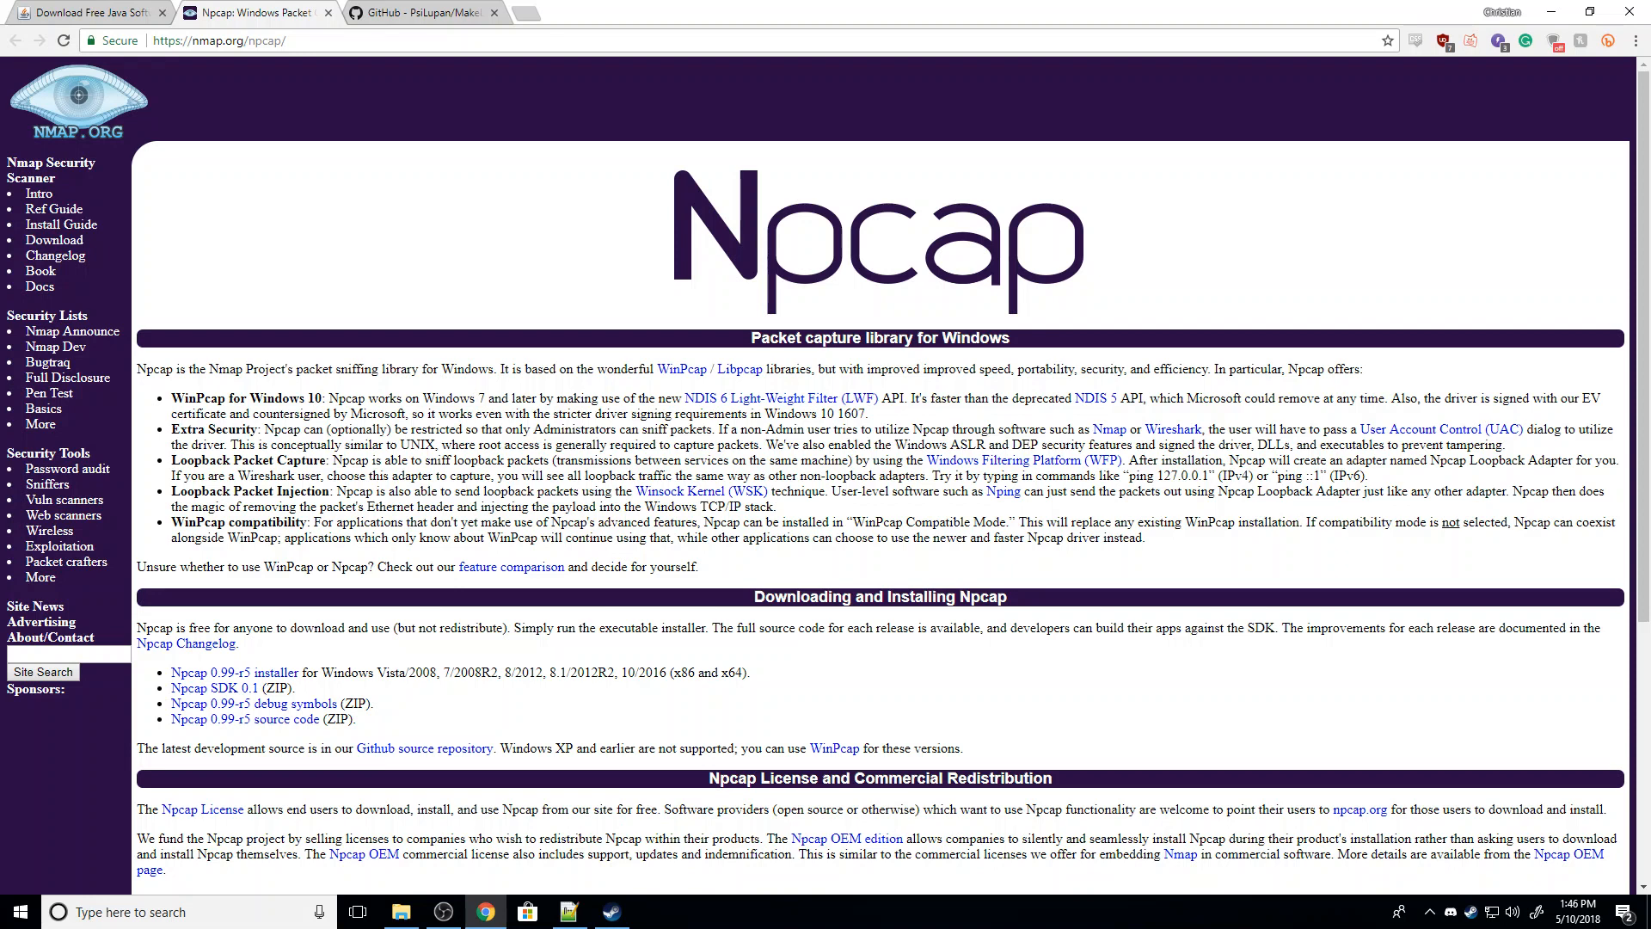
pyautogui.moveTo(232, 671)
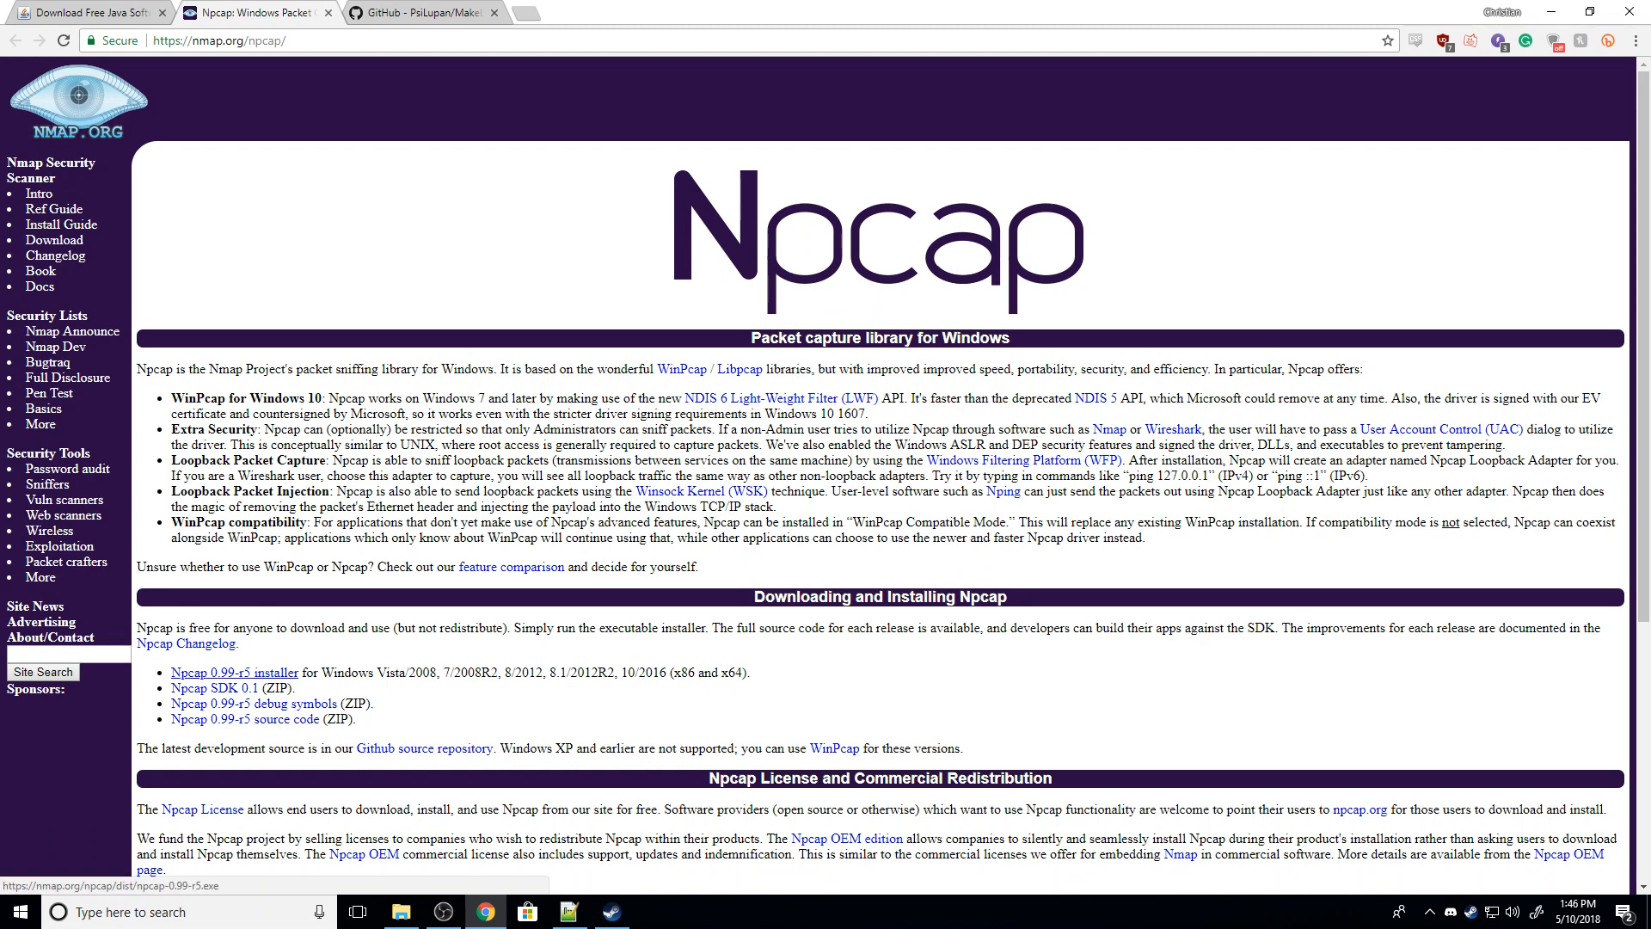
# Download the Npcap 0.99-r5 installer and launch it from the download bar.
pyautogui.click(234, 672)
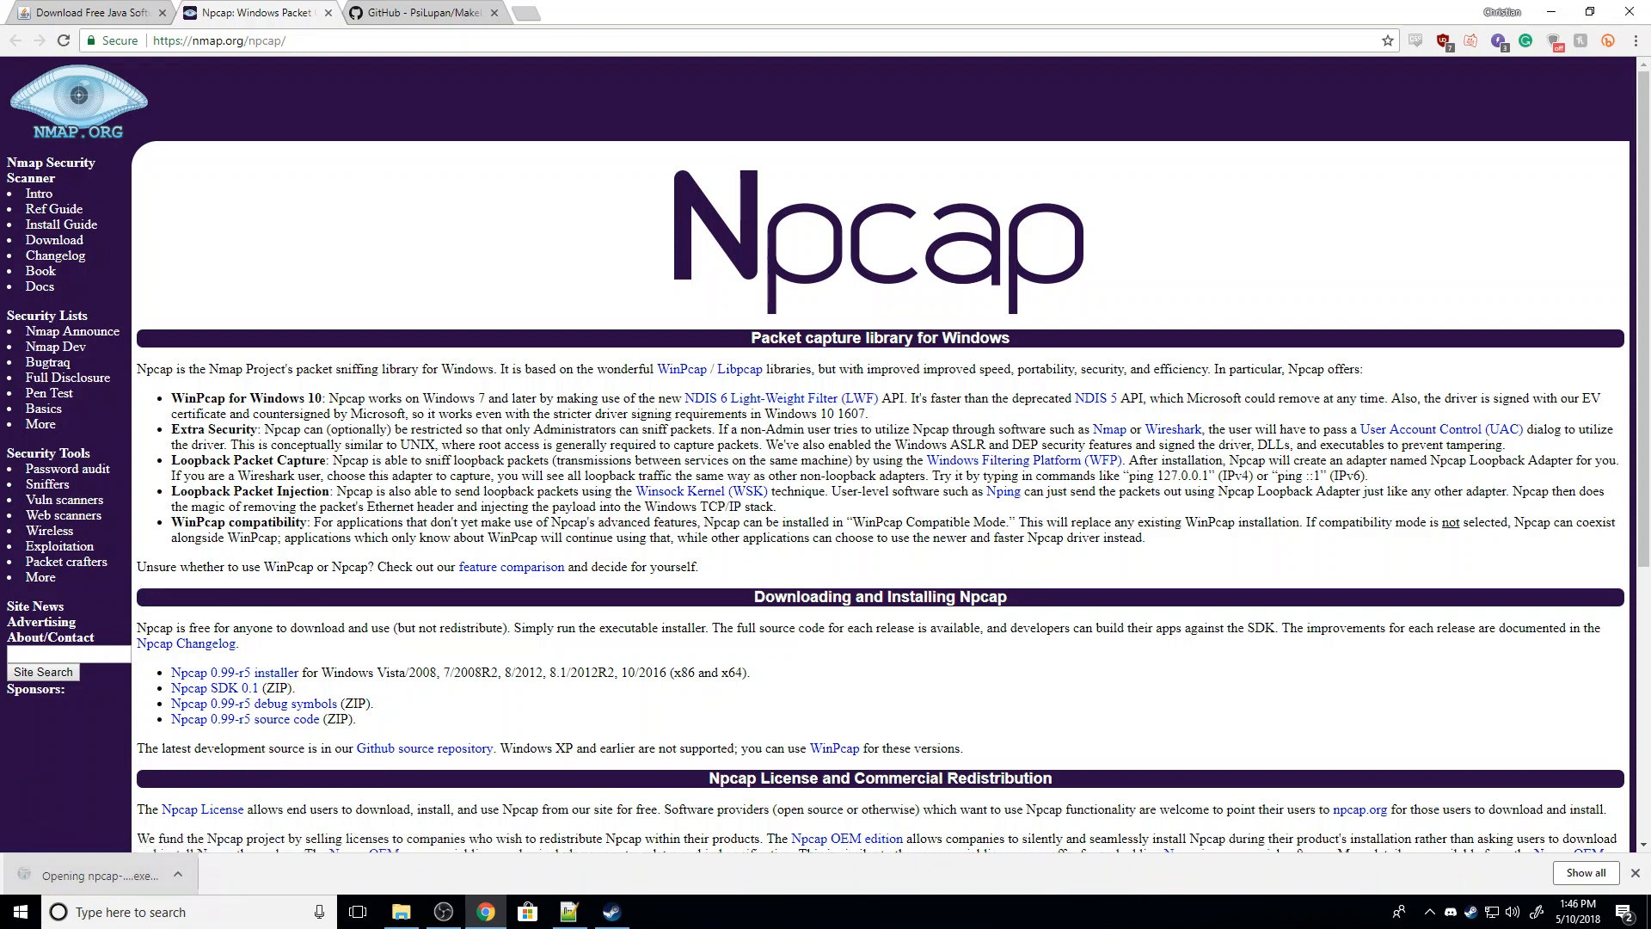
pyautogui.click(97, 876)
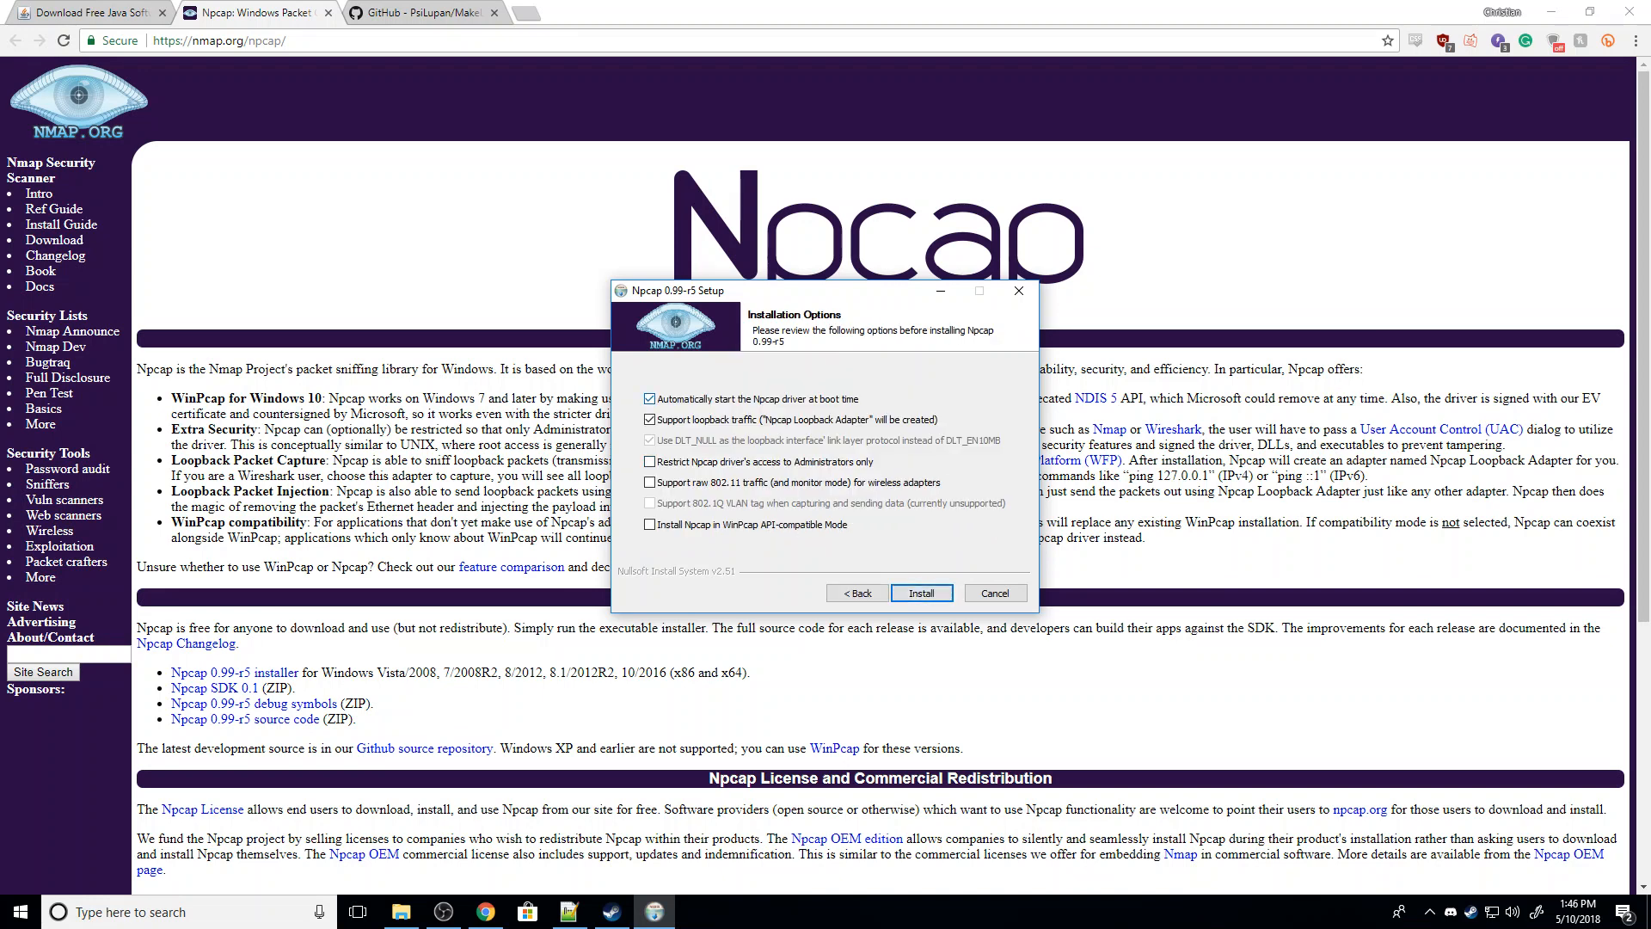
# Disable automatic Npcap driver start at boot and begin installing.
pyautogui.click(651, 398)
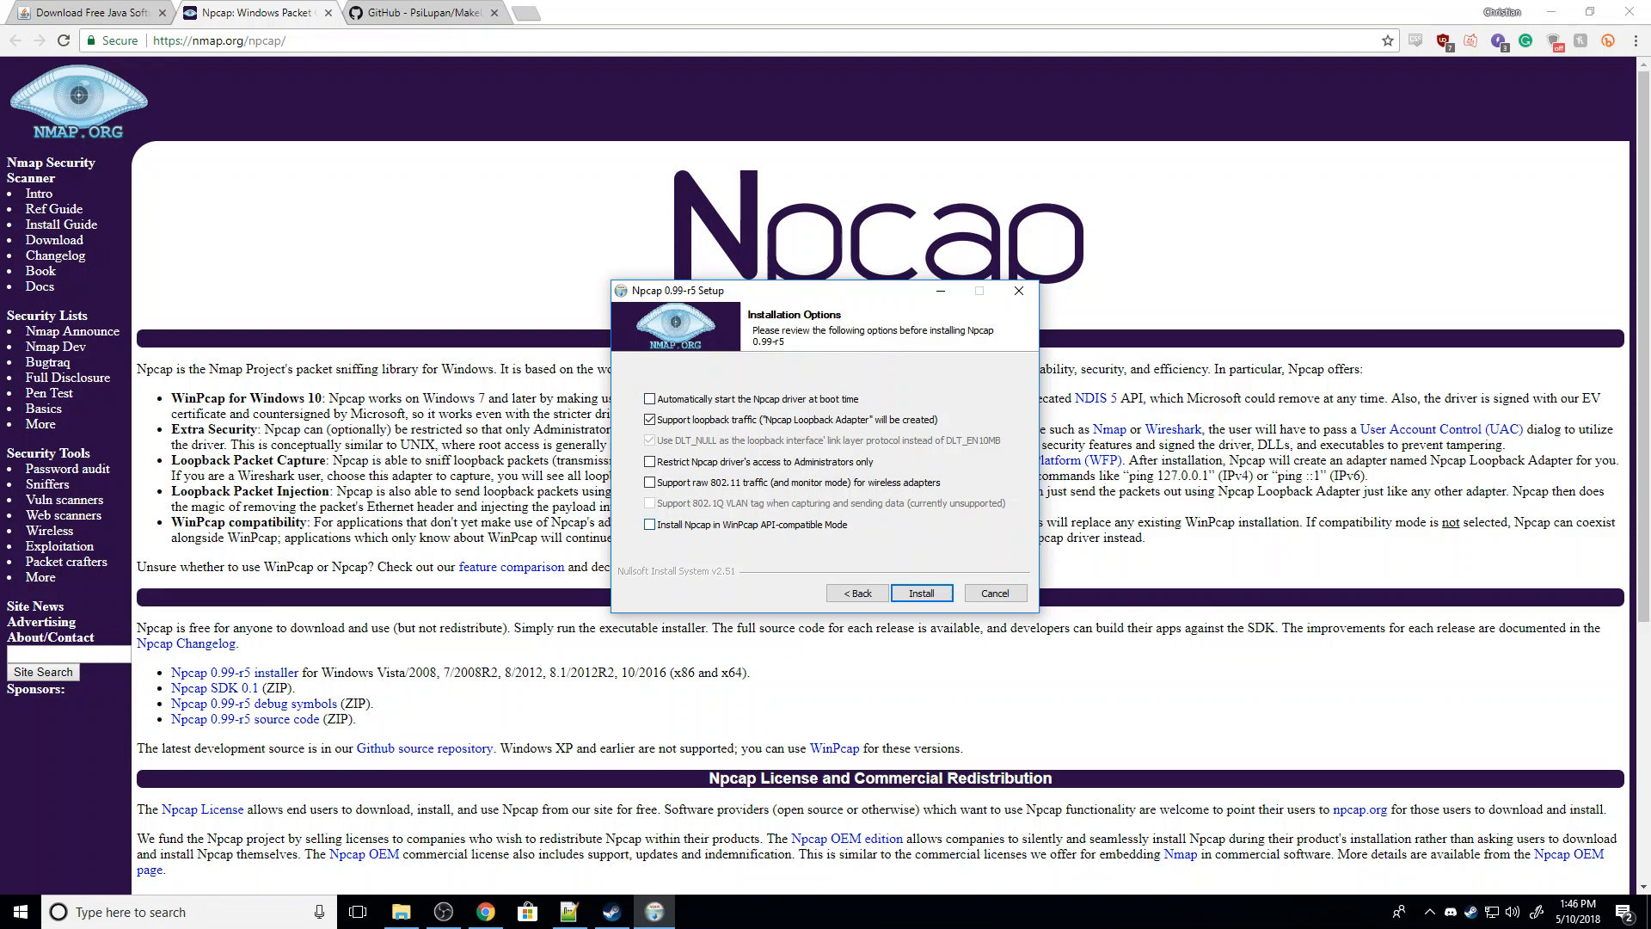
pyautogui.click(650, 525)
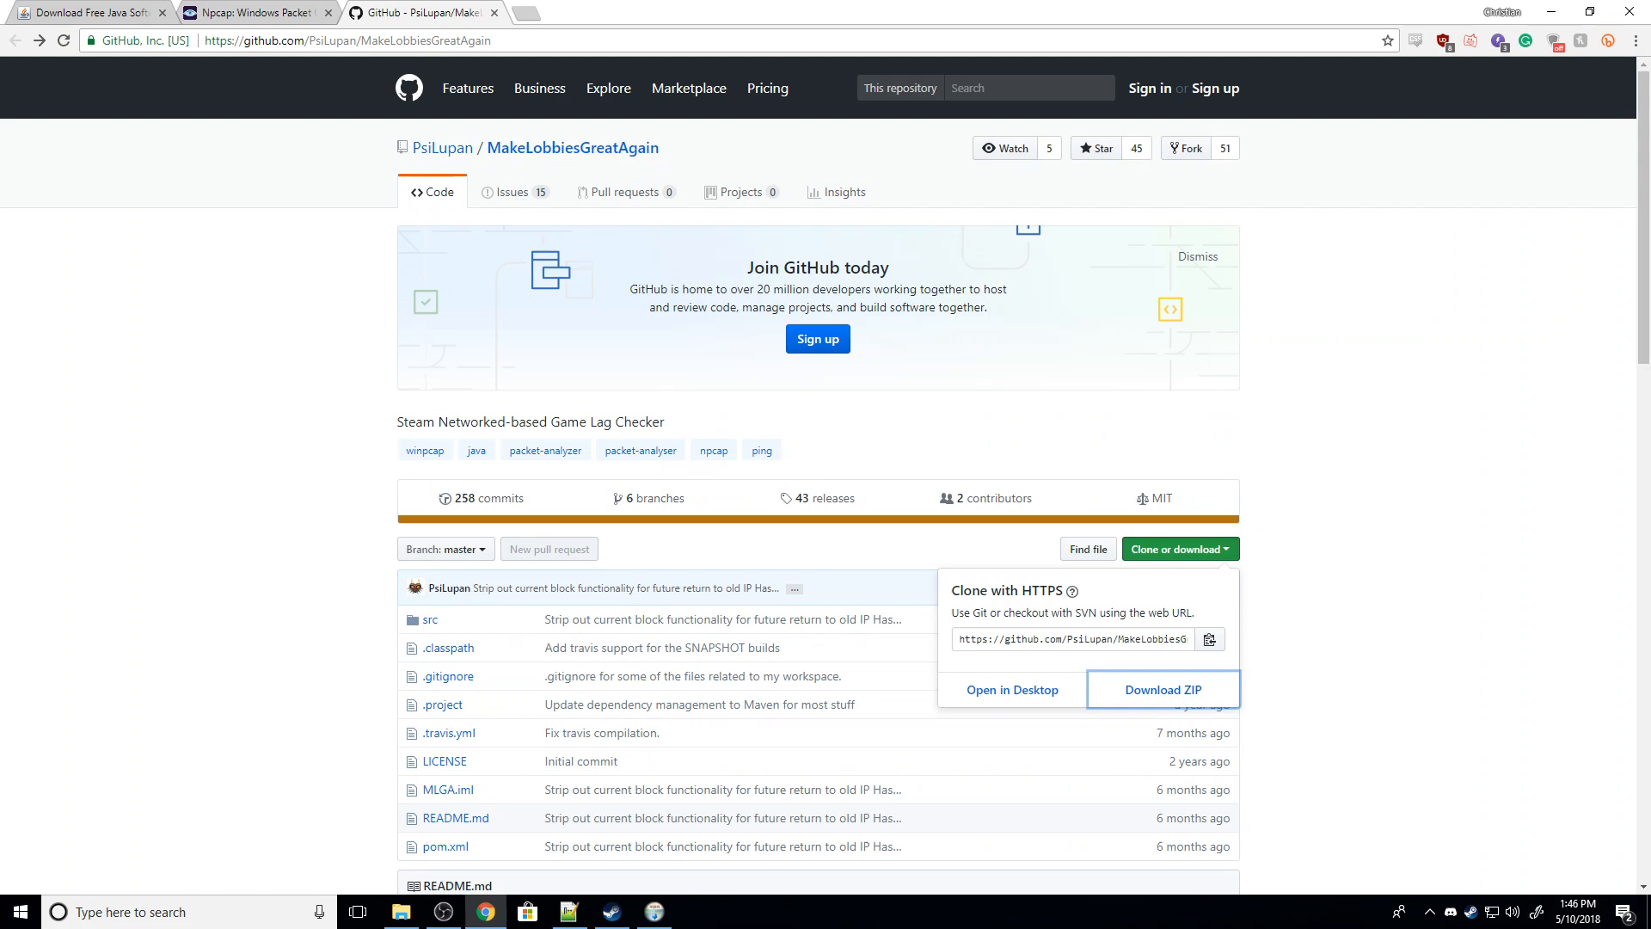
# Download the MakeLobbiesGreatAgain repository as a ZIP via Clone or download.
pyautogui.click(1178, 548)
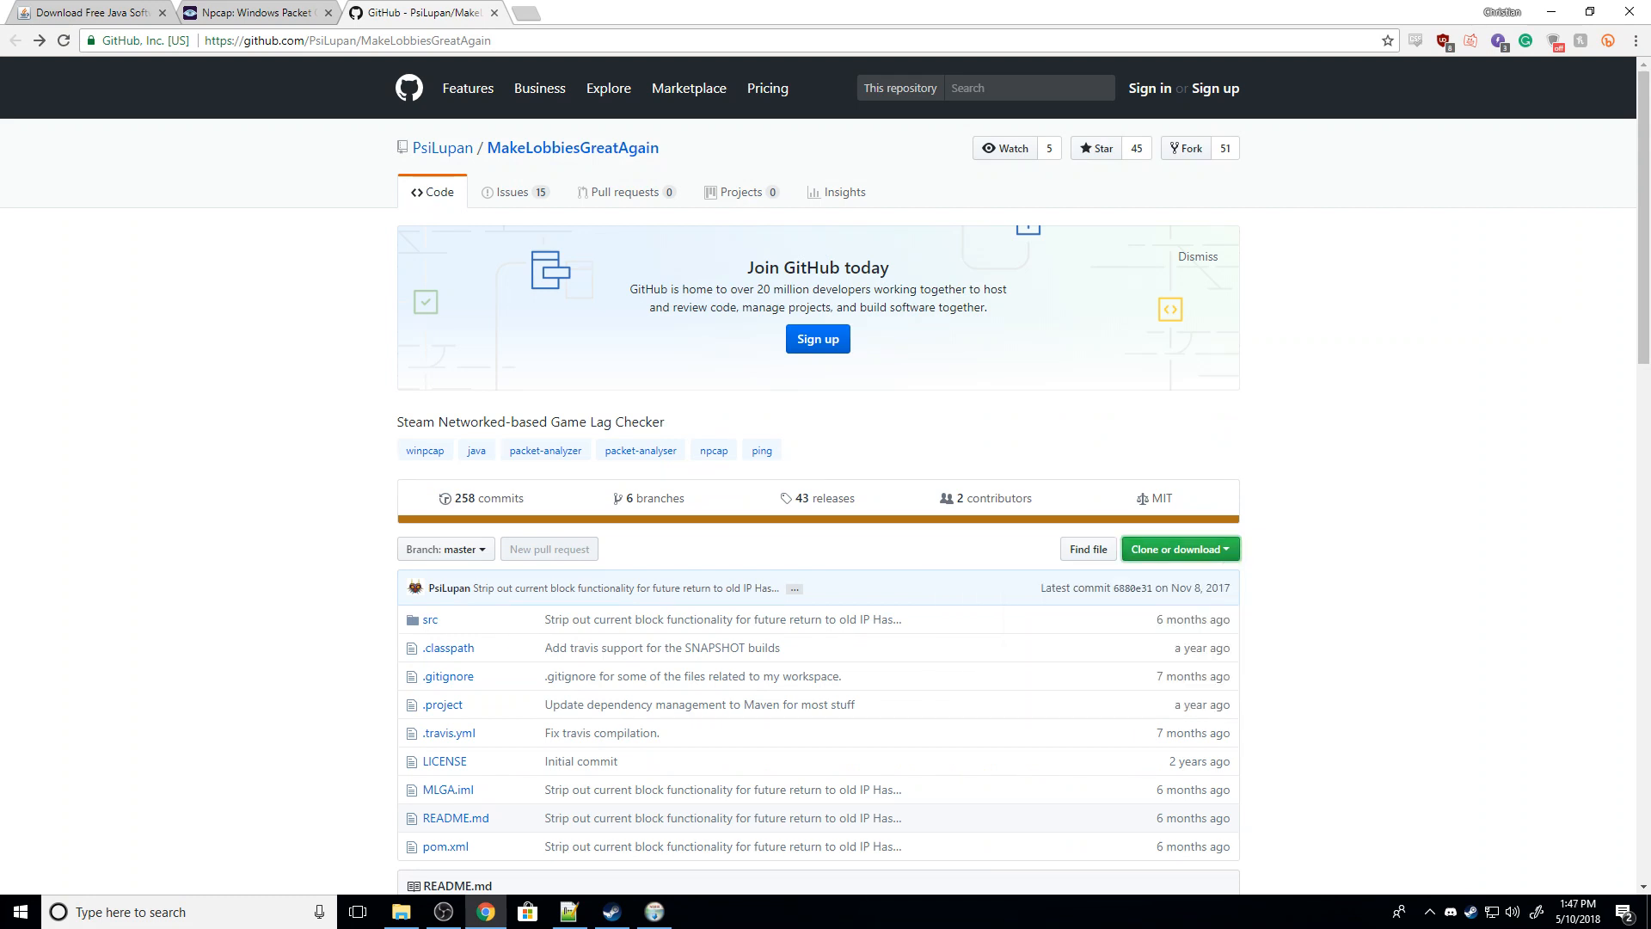
pyautogui.click(1179, 549)
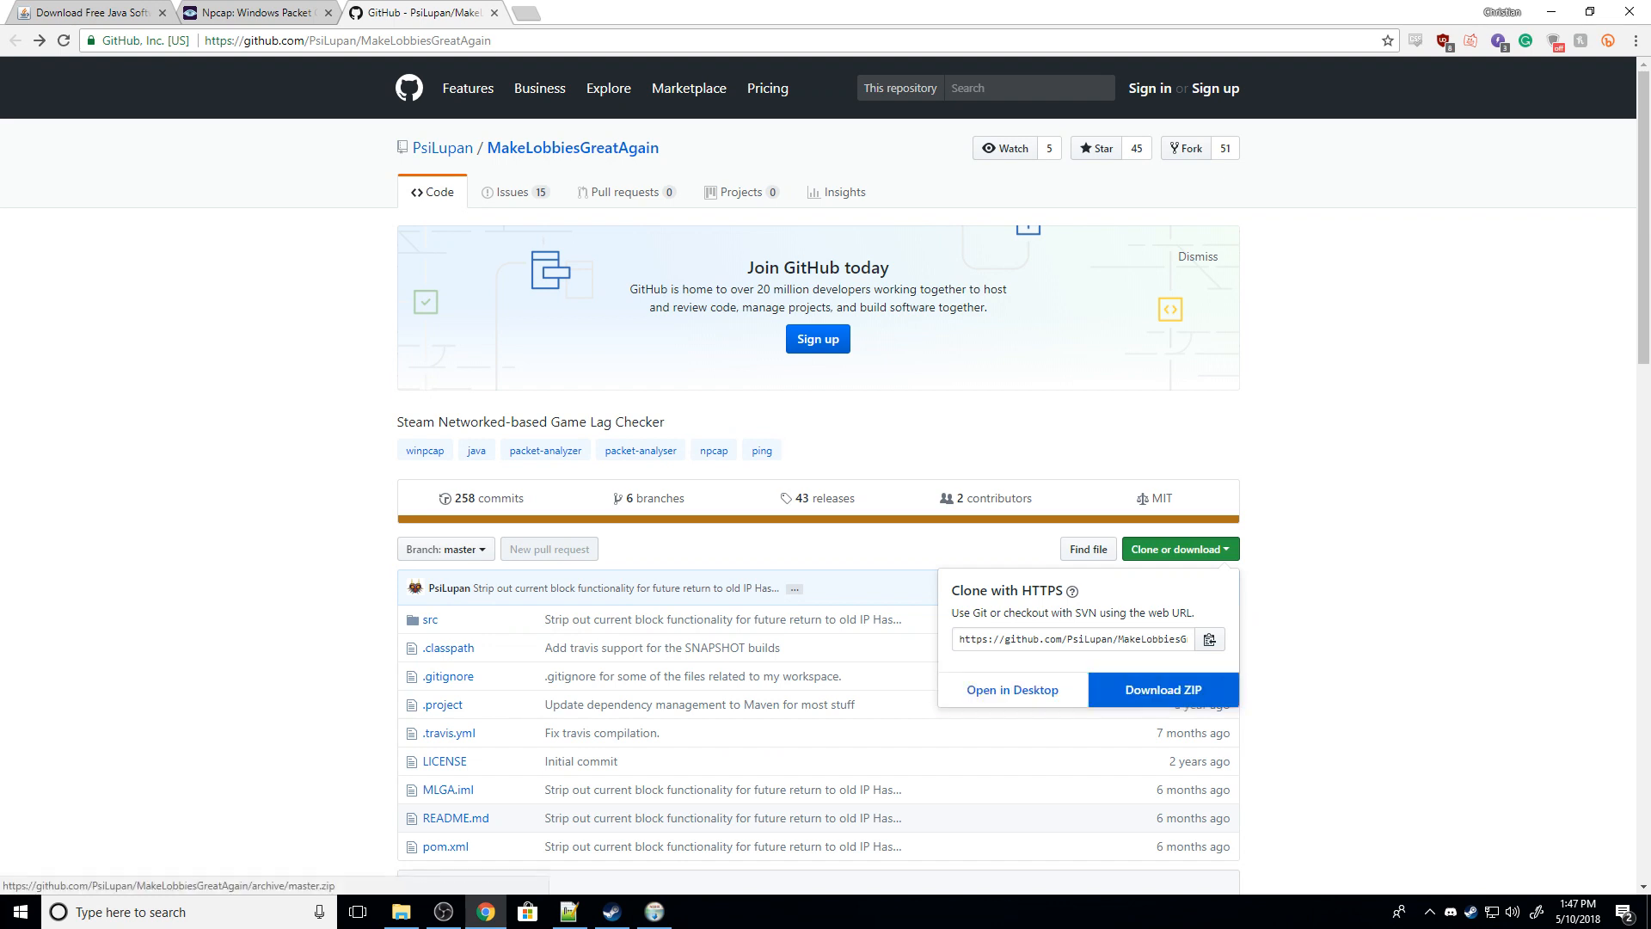
pyautogui.click(1163, 690)
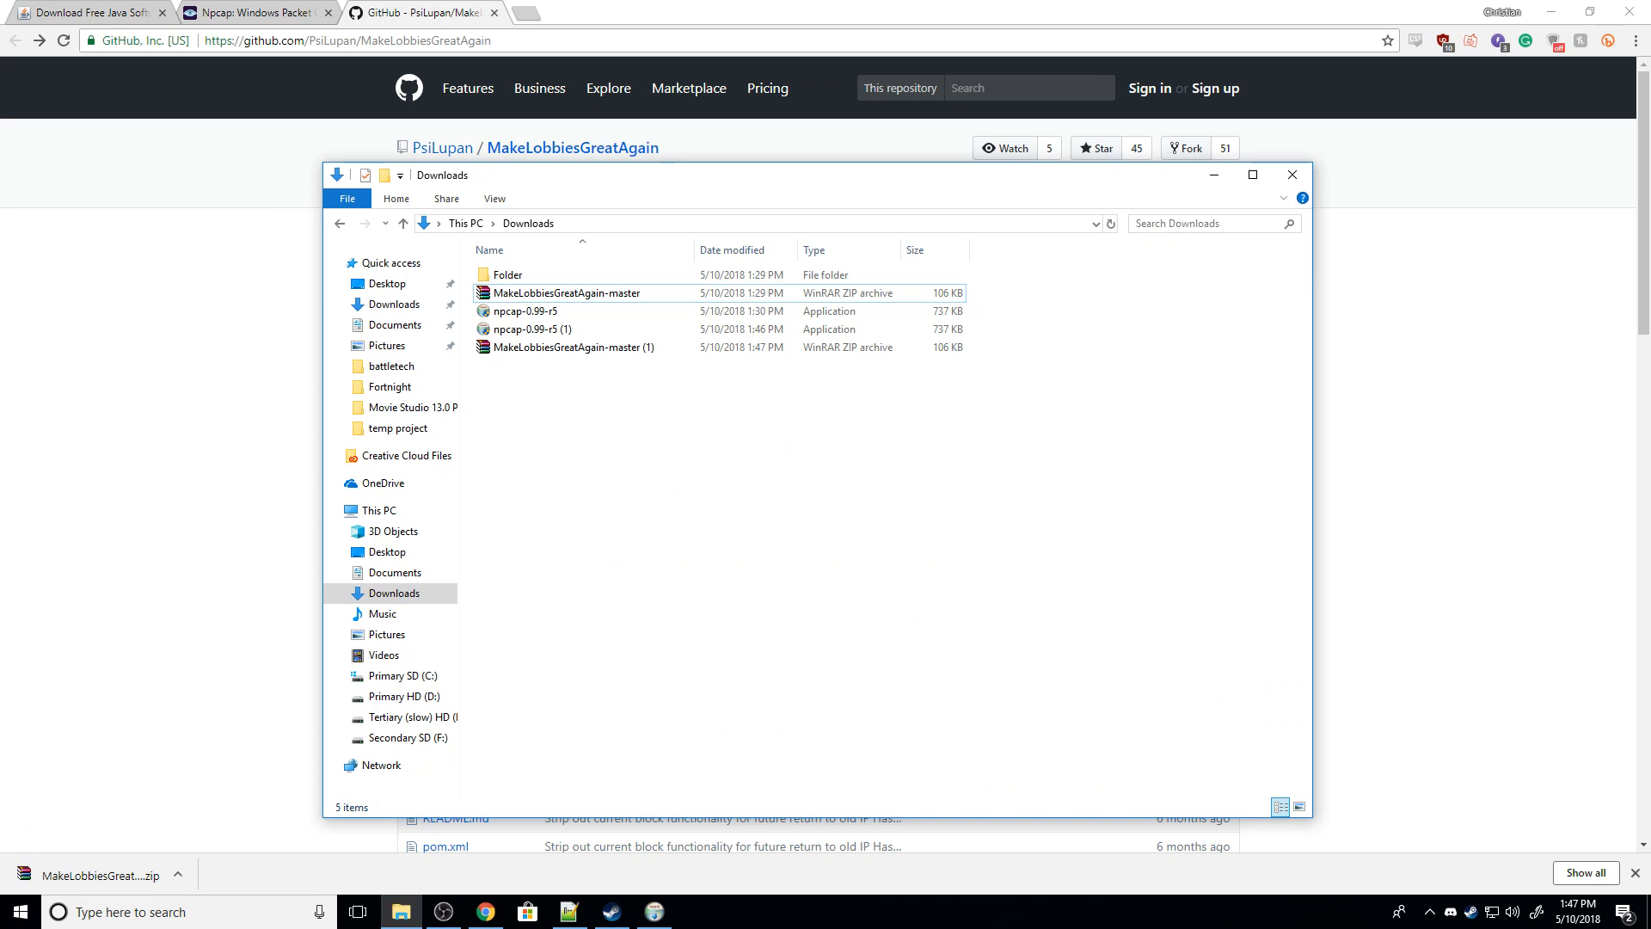
# Extract MakeLobbiesGreatAgain-master.zip into Downloads with Extract Here.
pyautogui.click(566, 292)
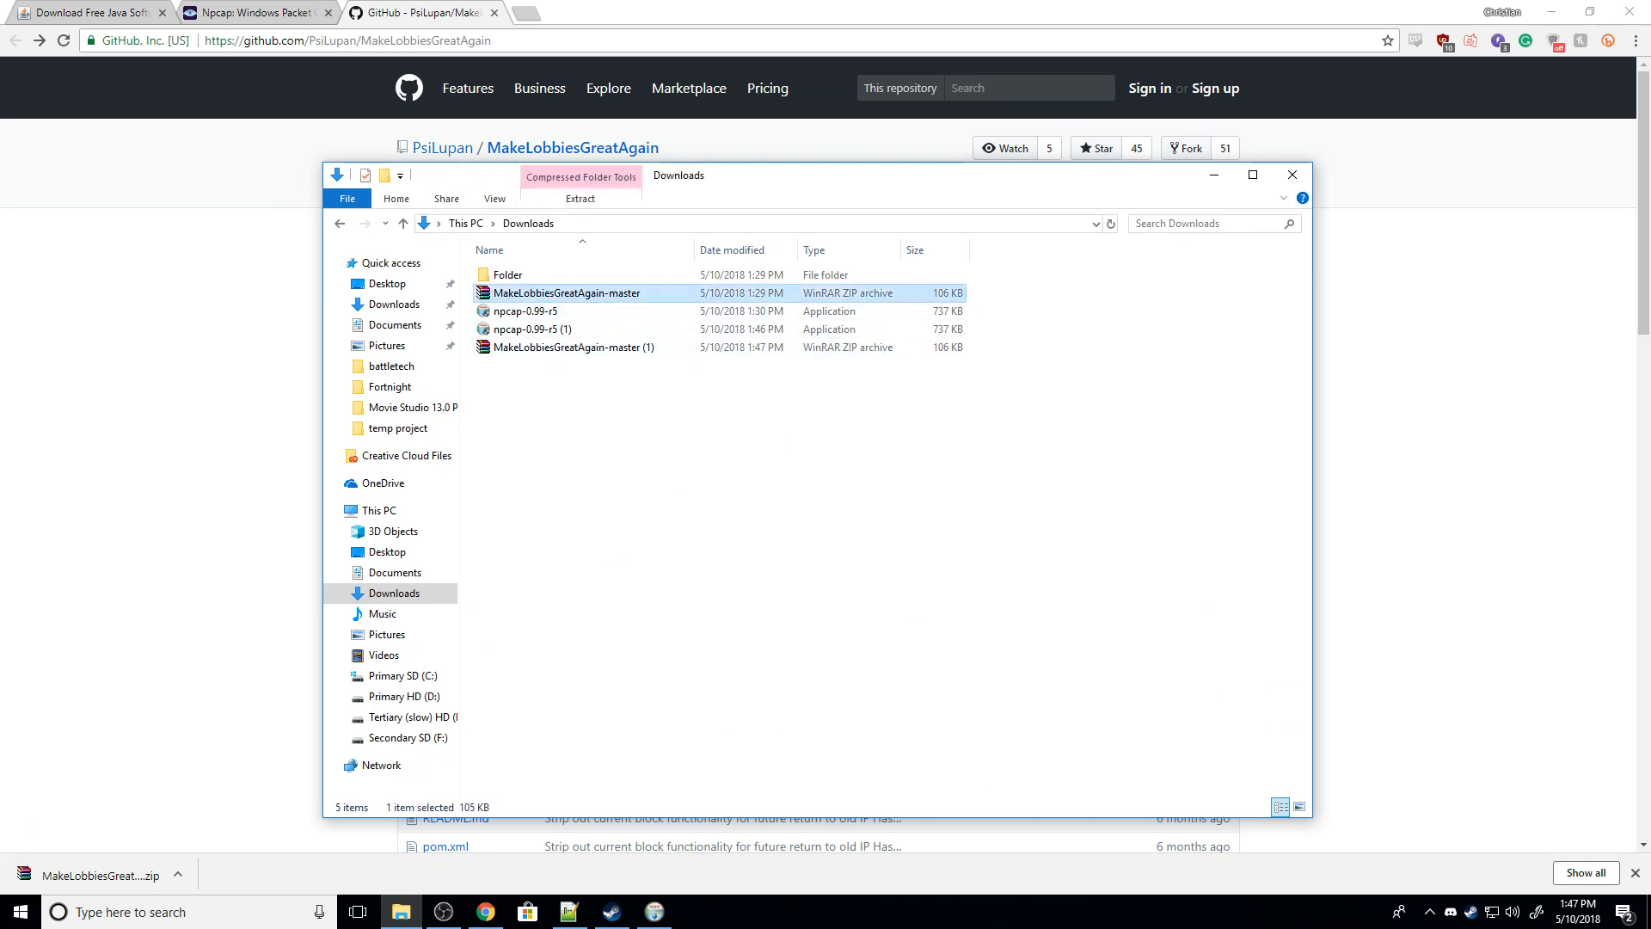
pyautogui.rightClick(567, 292)
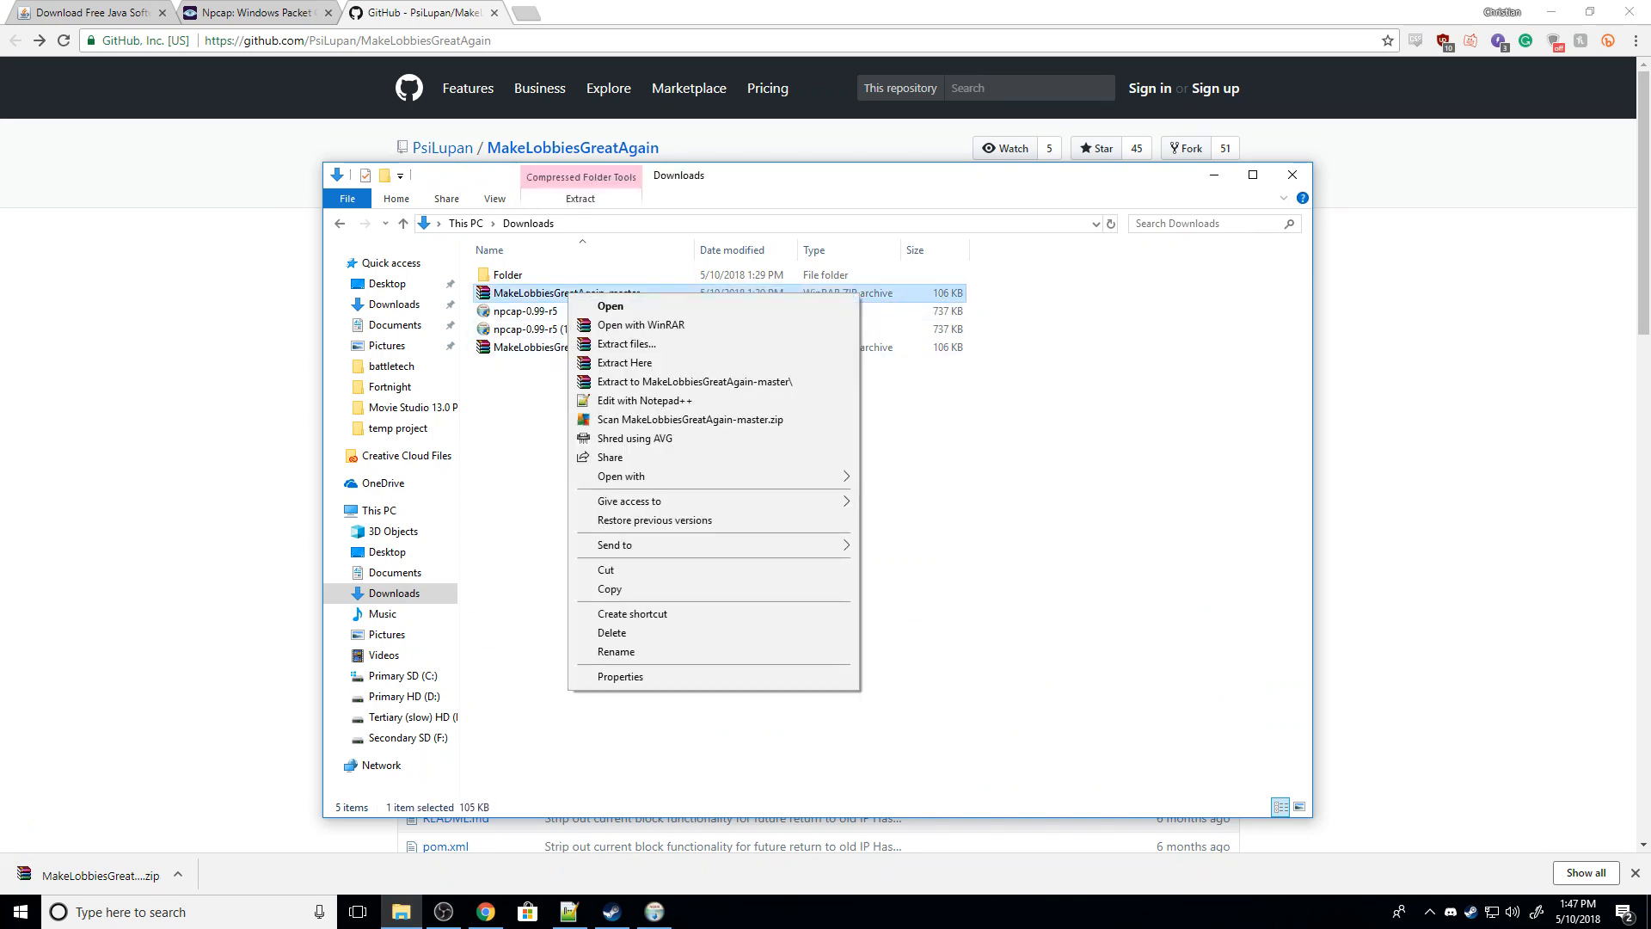
pyautogui.moveTo(624, 362)
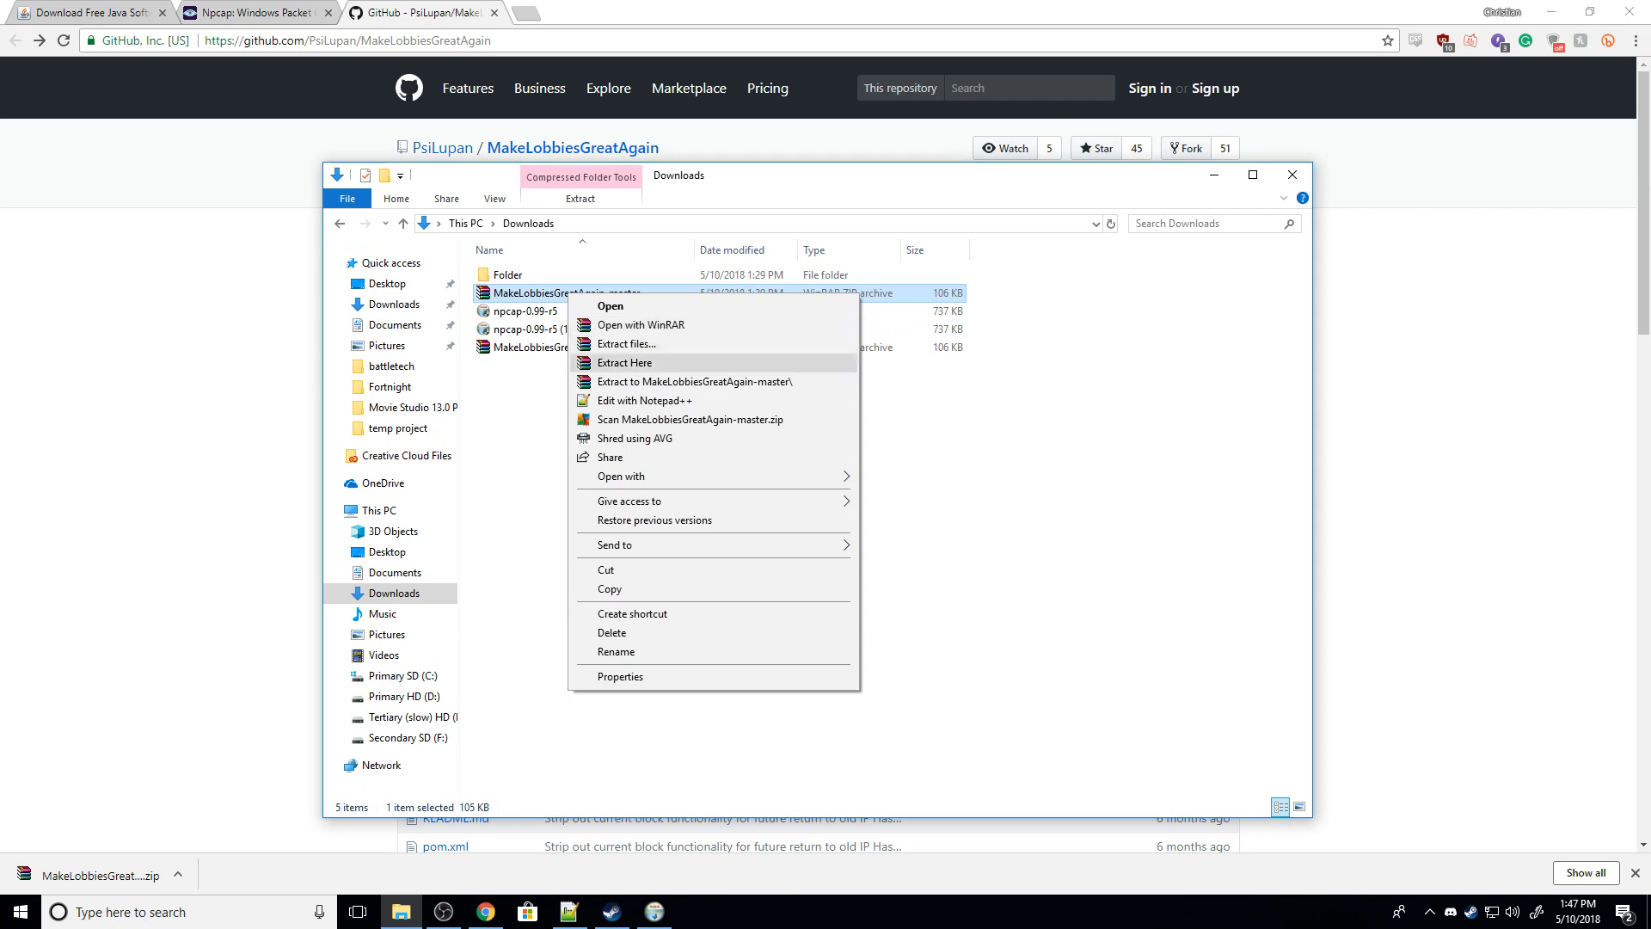
pyautogui.click(623, 362)
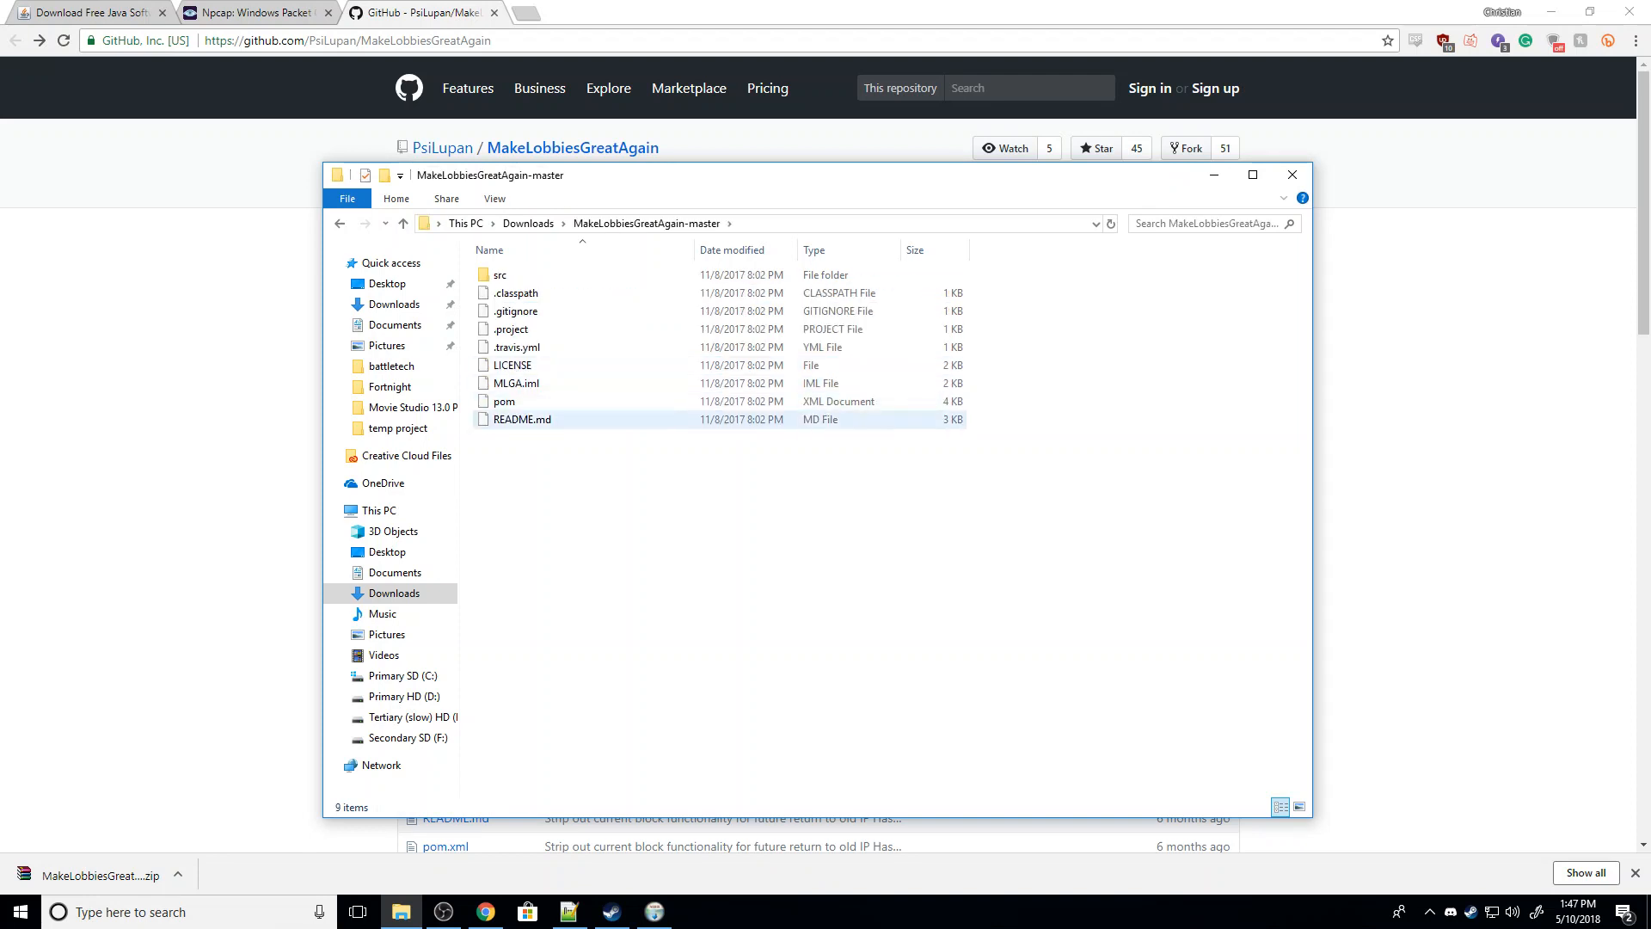
pyautogui.moveTo(503, 401)
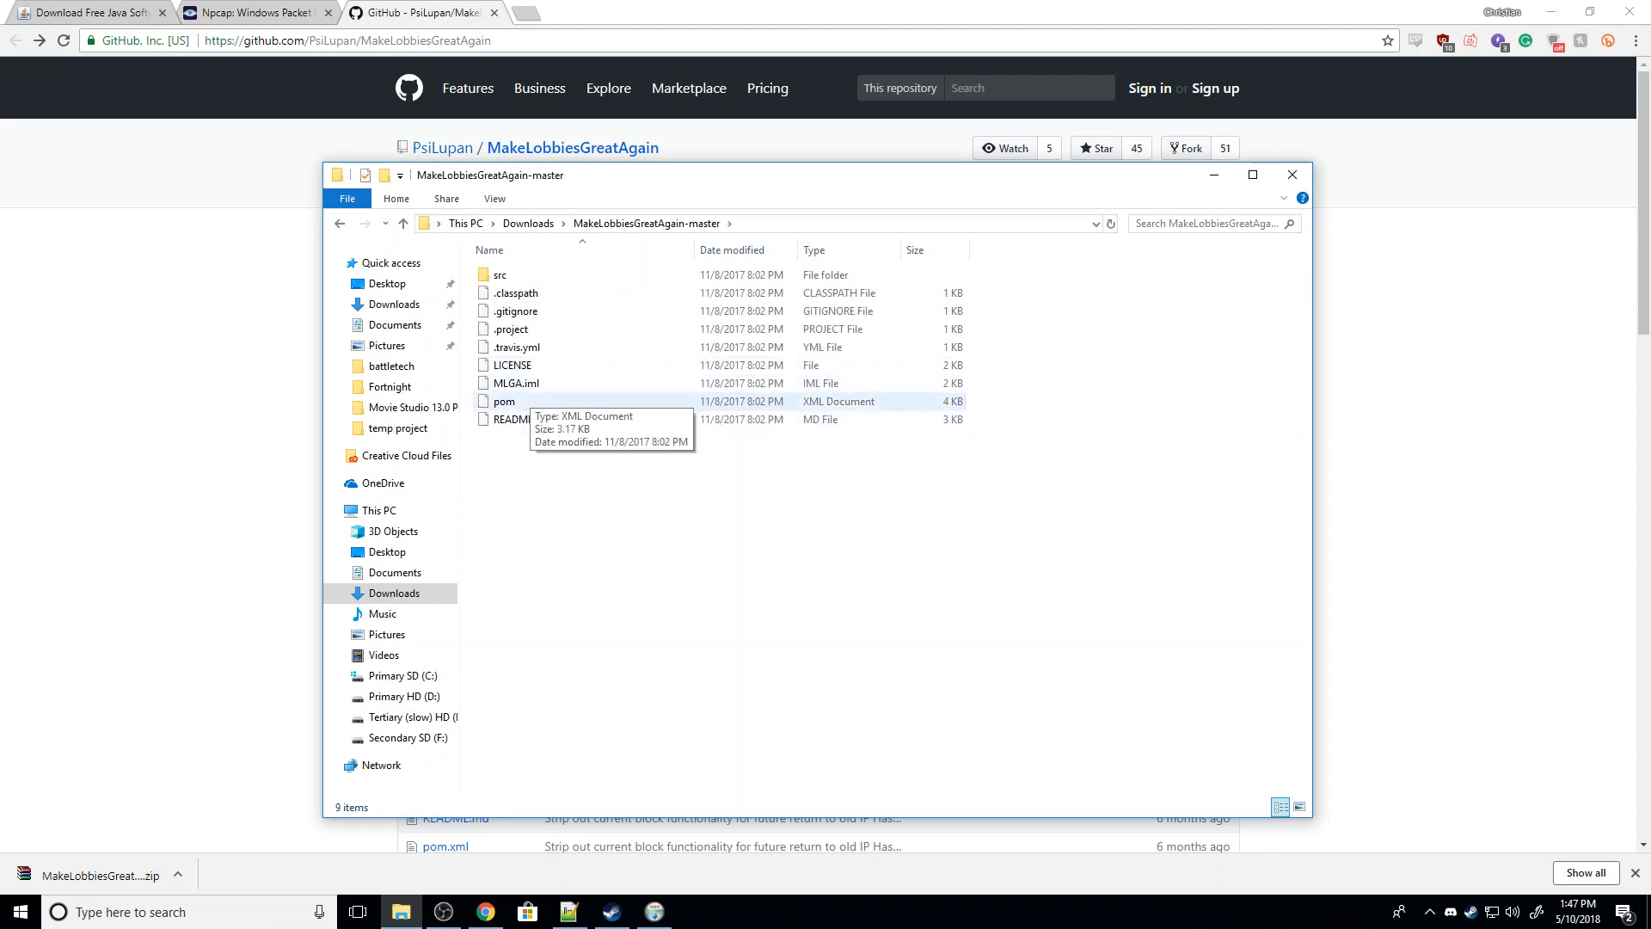
pyautogui.click(516, 381)
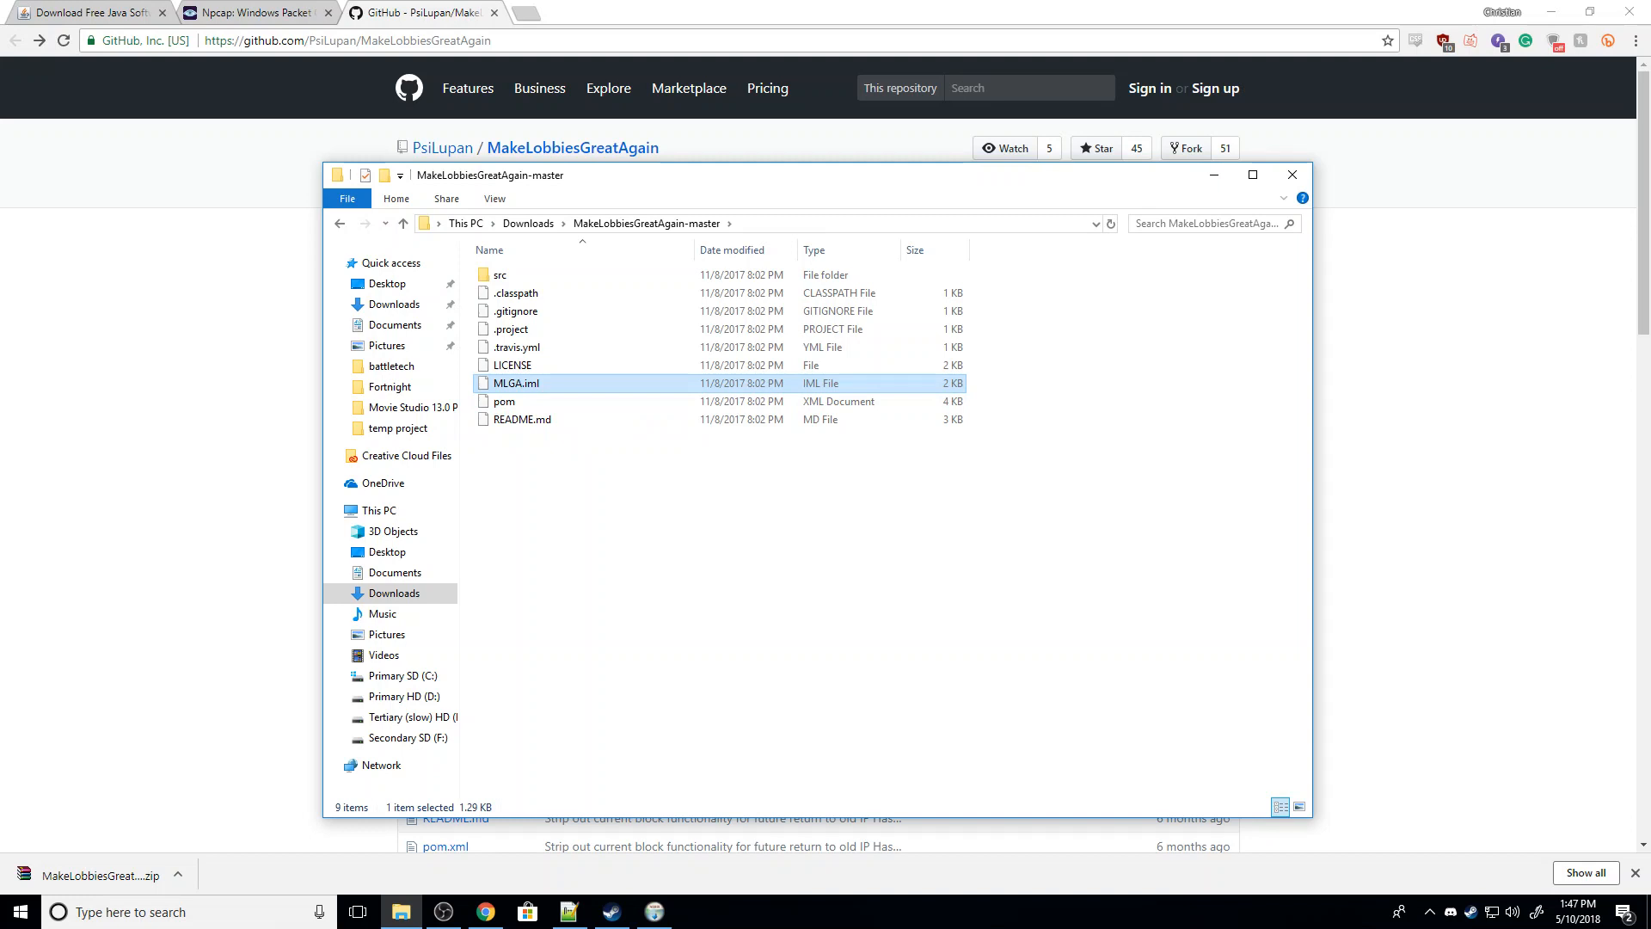
pyautogui.moveTo(516, 382)
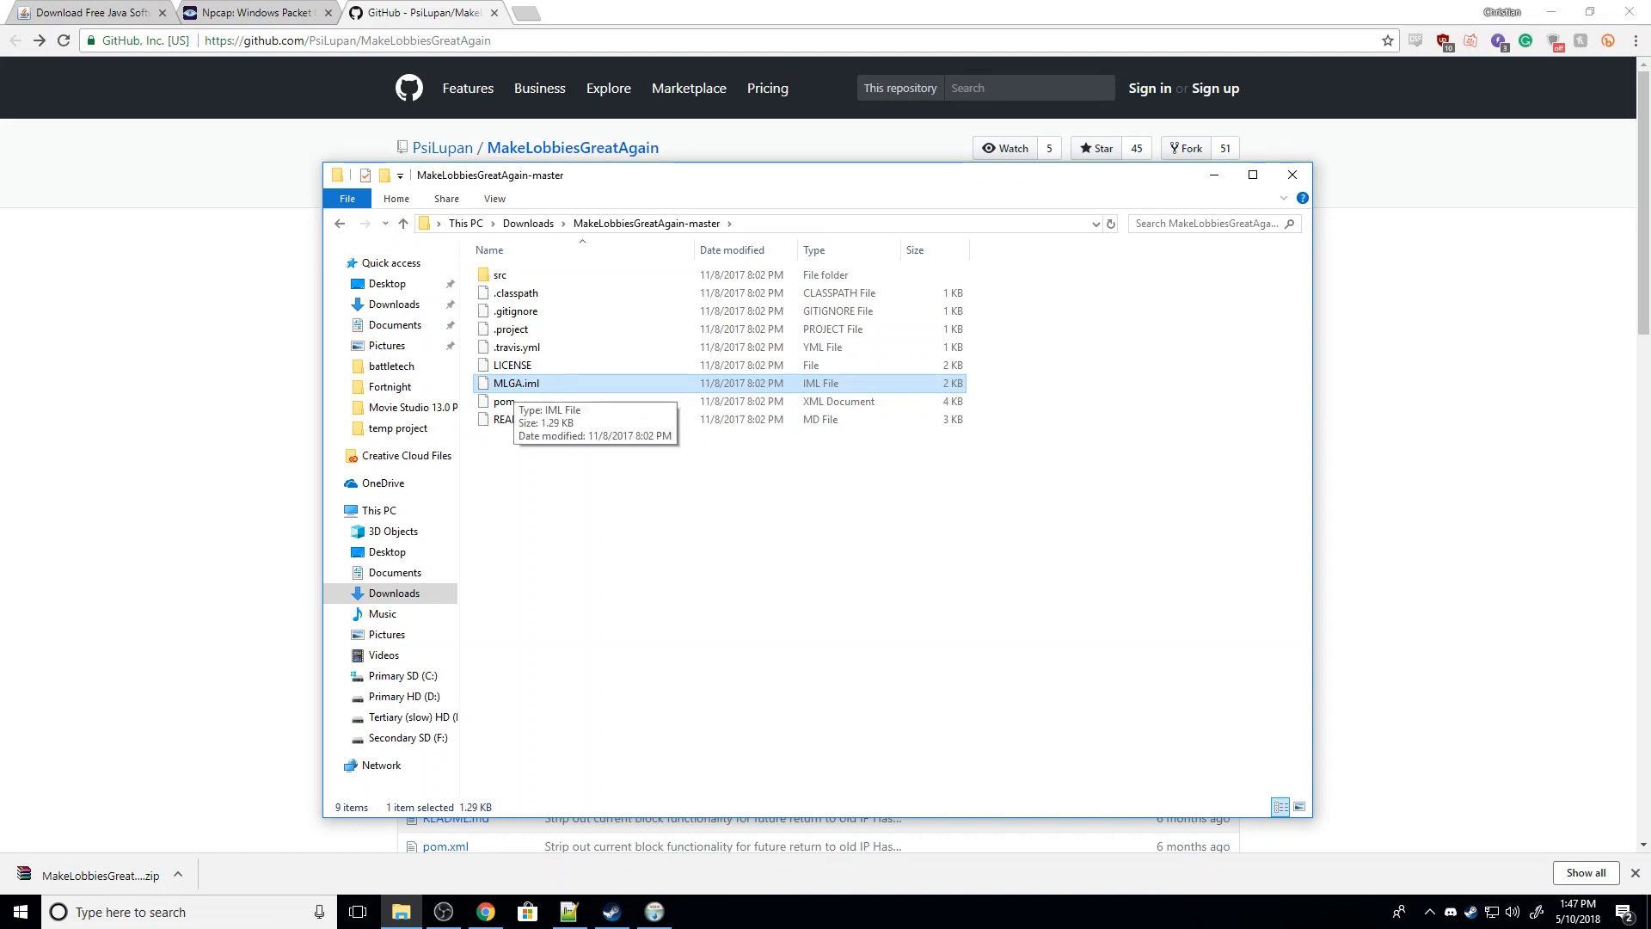